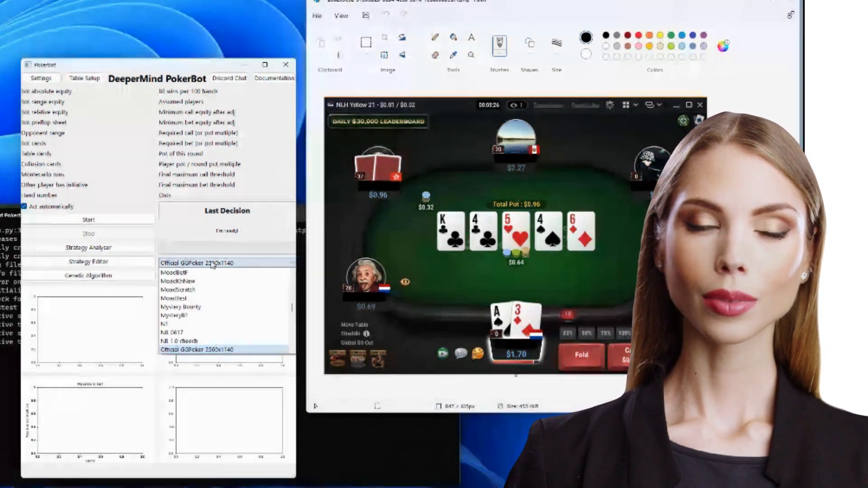
Choose the Official GGPoker 2560x1140 template and start the bot so it decides Fold.
click(211, 349)
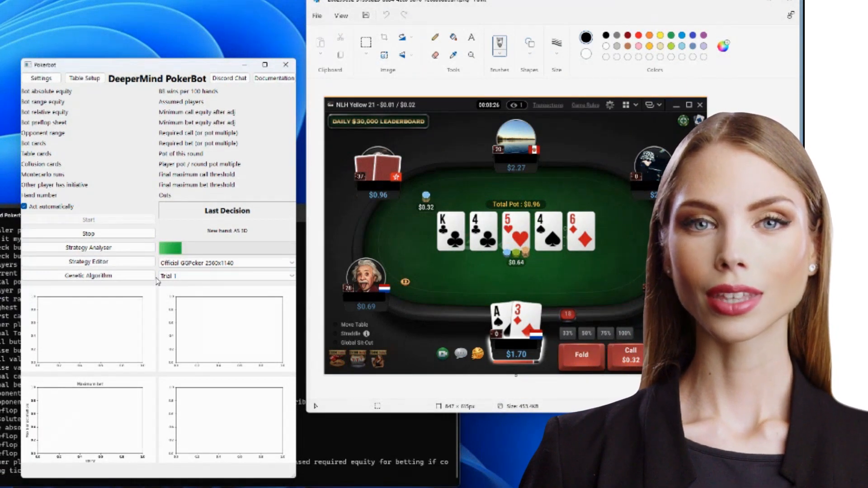
click(88, 247)
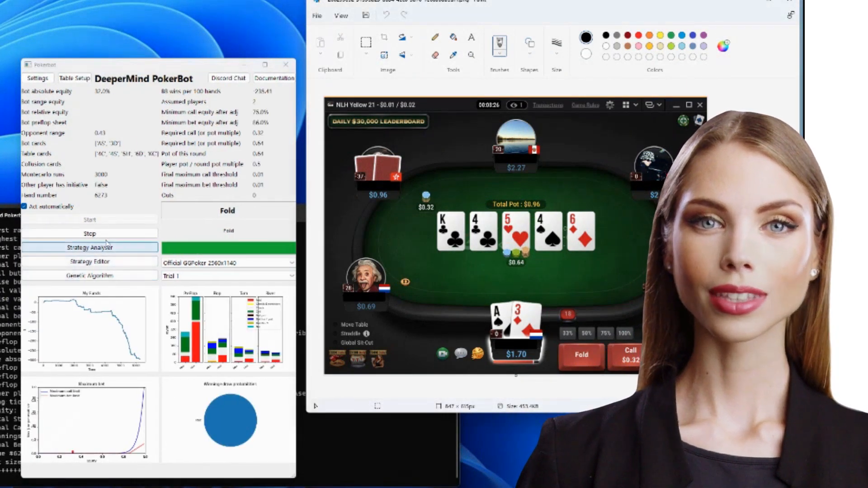
click(90, 218)
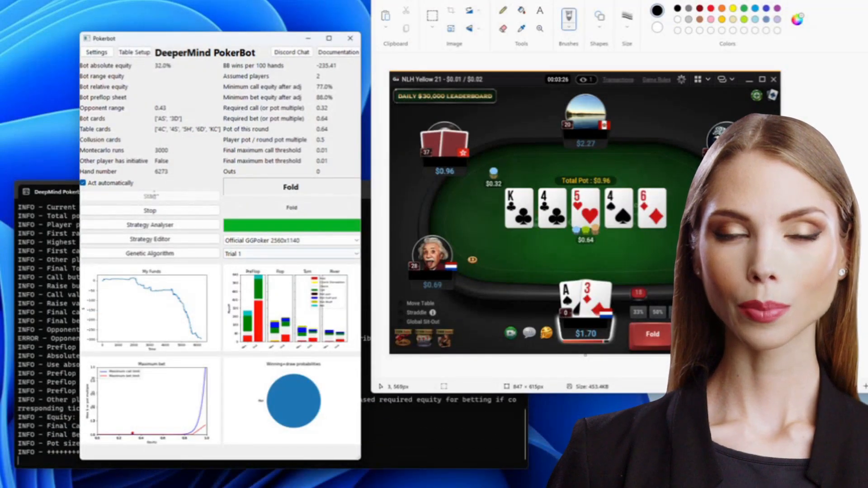
Halt the bot's automatic play on the current hand.
click(149, 209)
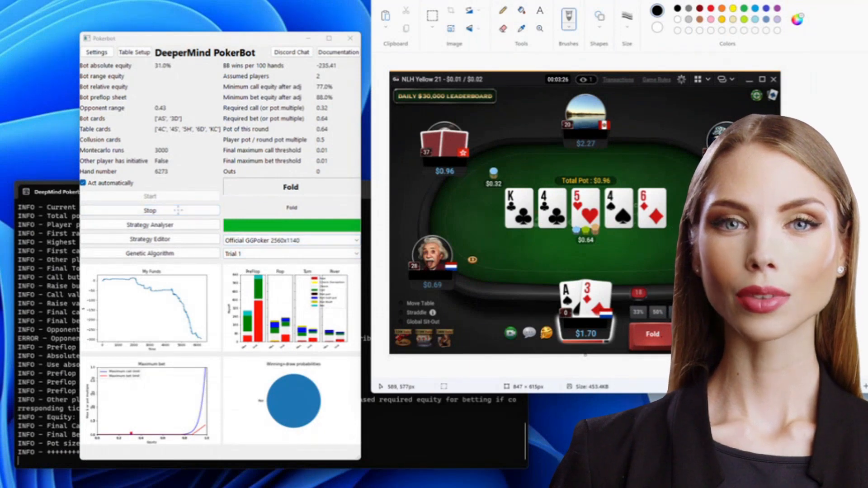
click(149, 210)
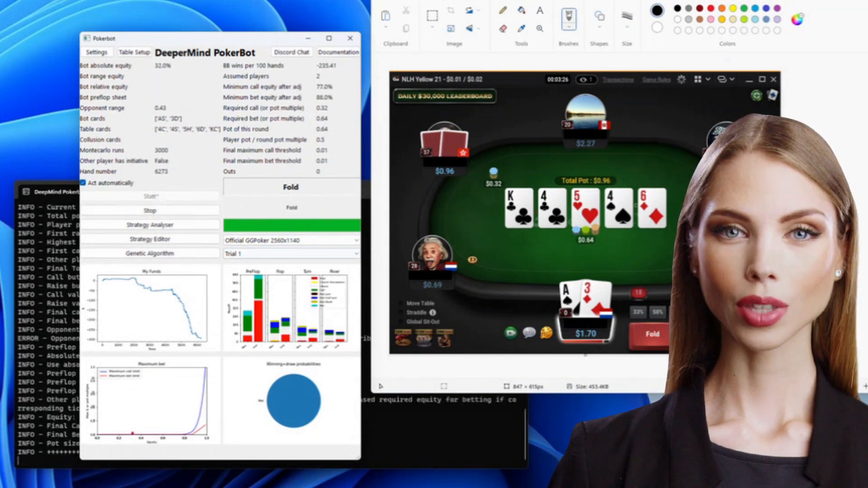
click(149, 210)
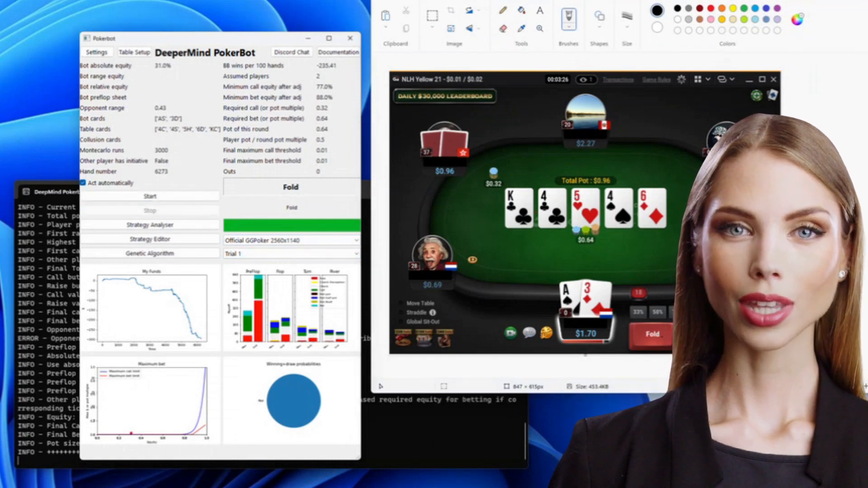
Re-run the bot on the same hand until it concludes Fold, then stop it again.
click(149, 197)
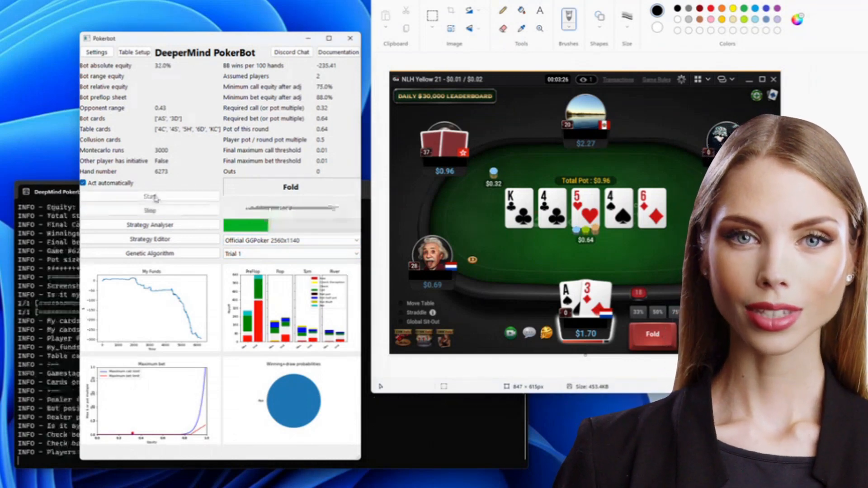
click(149, 196)
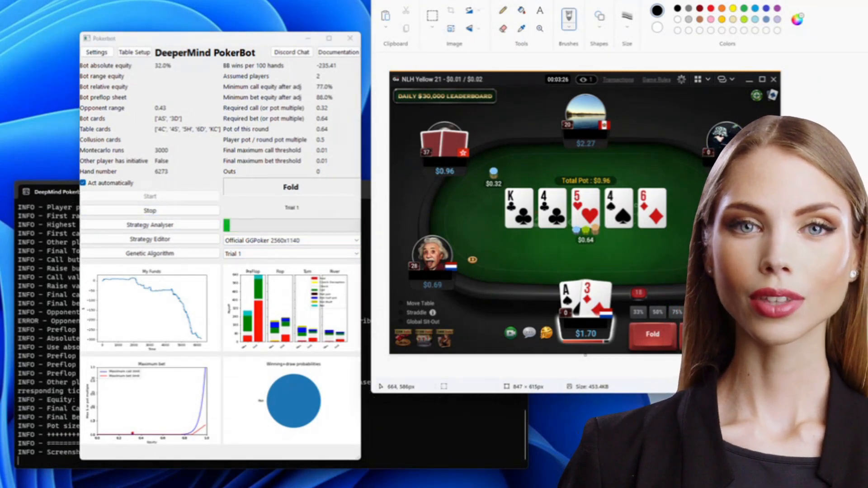
click(149, 196)
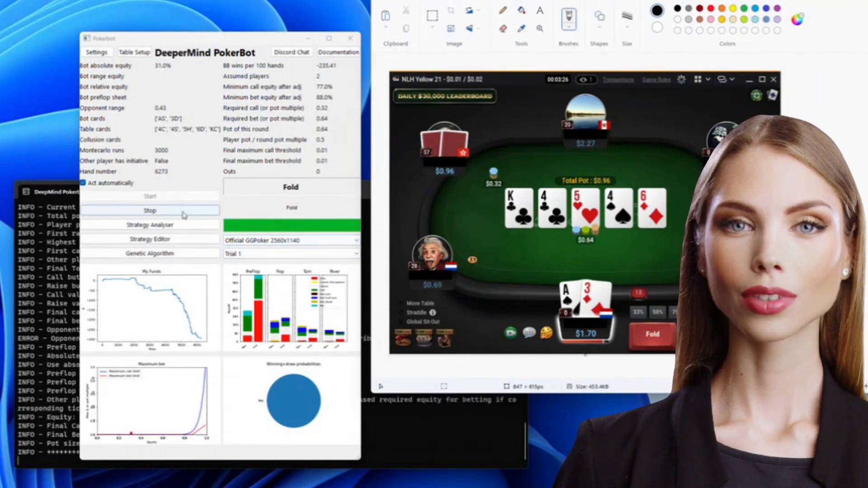
click(149, 211)
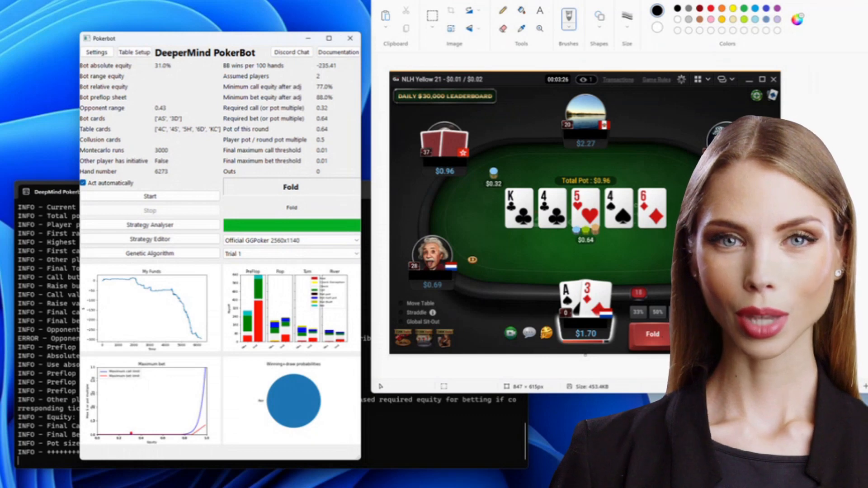
click(149, 196)
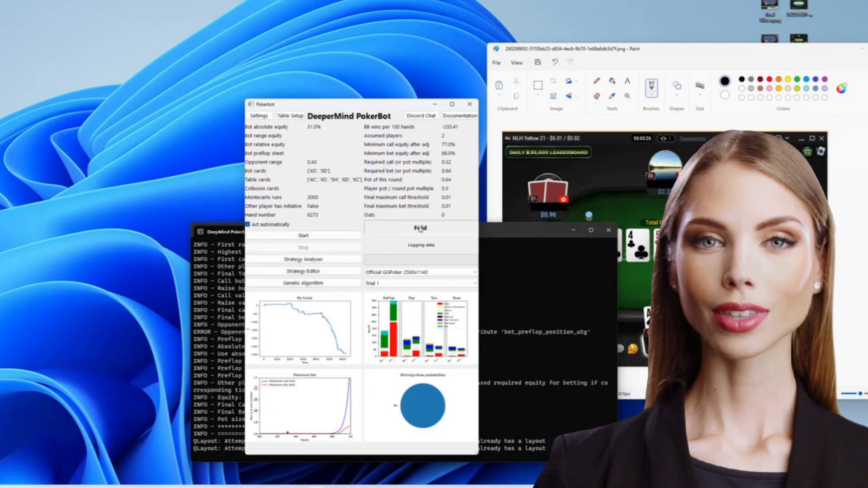
mouse_move(289, 116)
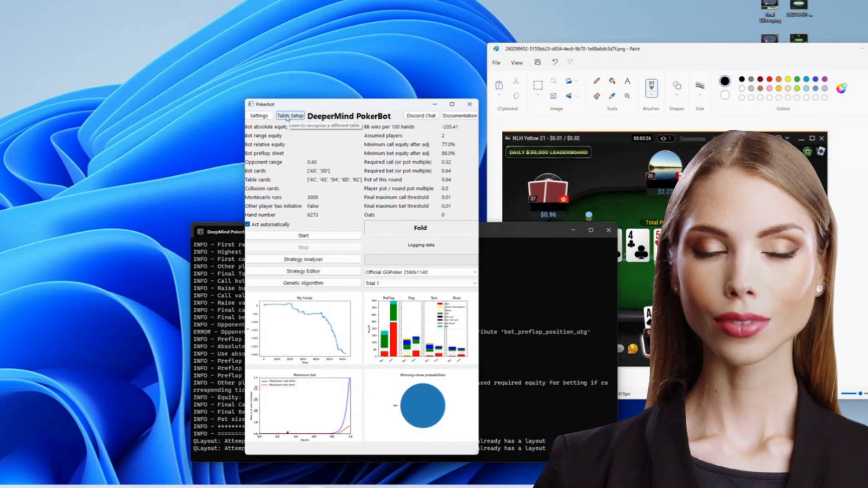
In Table setup, create a new blank template named Pokerstars.
click(290, 115)
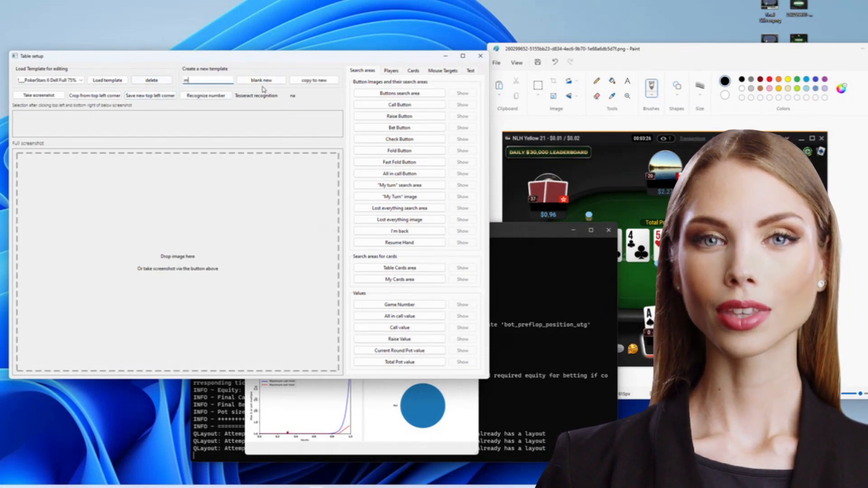
text(Pokerstars new nd112)
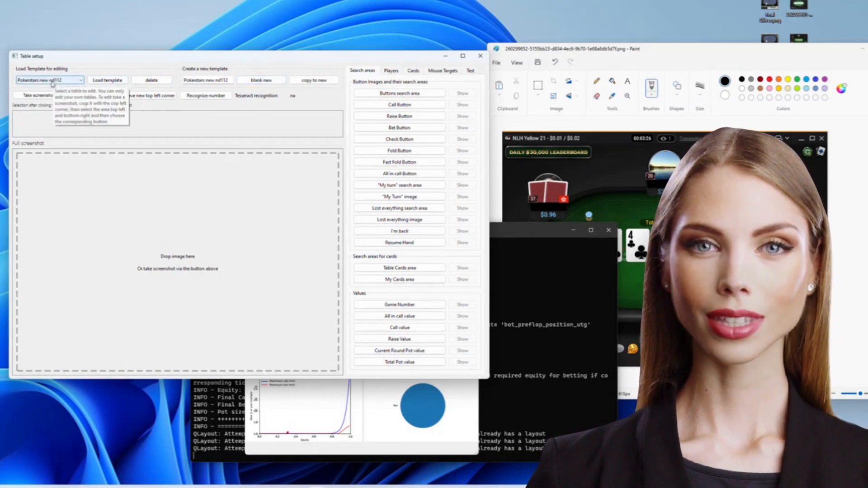
Capture a screenshot showing the Pokerstars table and save the poker sign as the top-left corner.
click(38, 95)
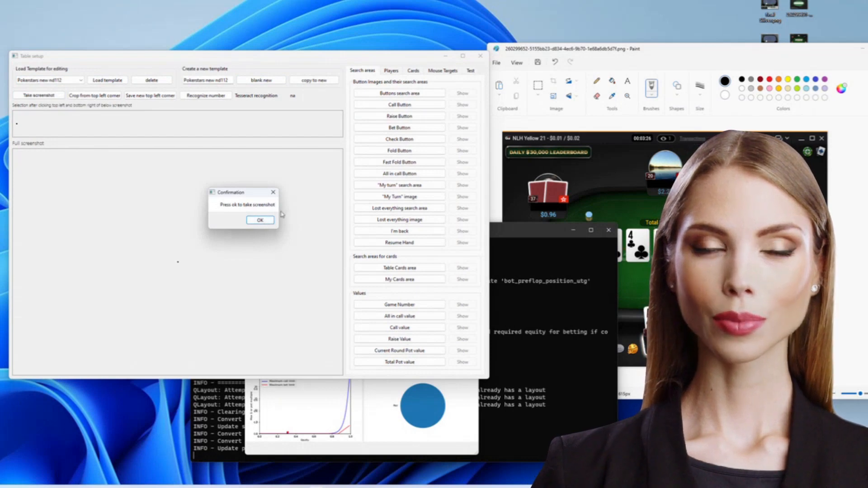
click(260, 219)
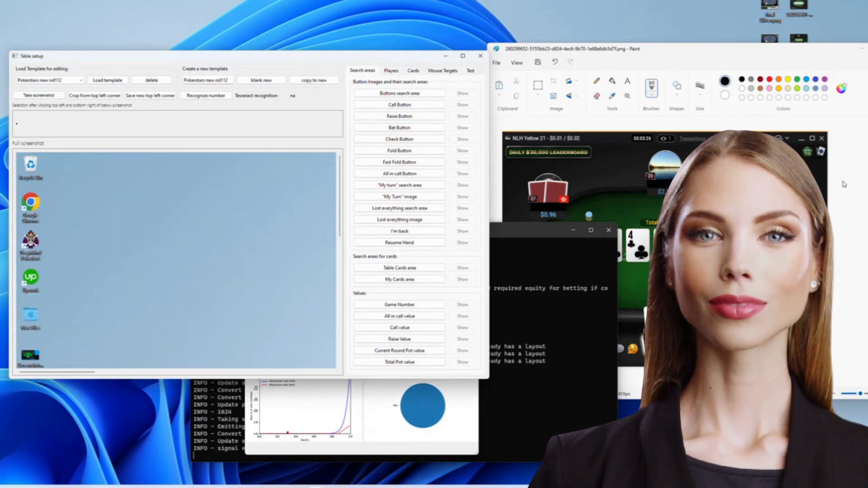
click(39, 95)
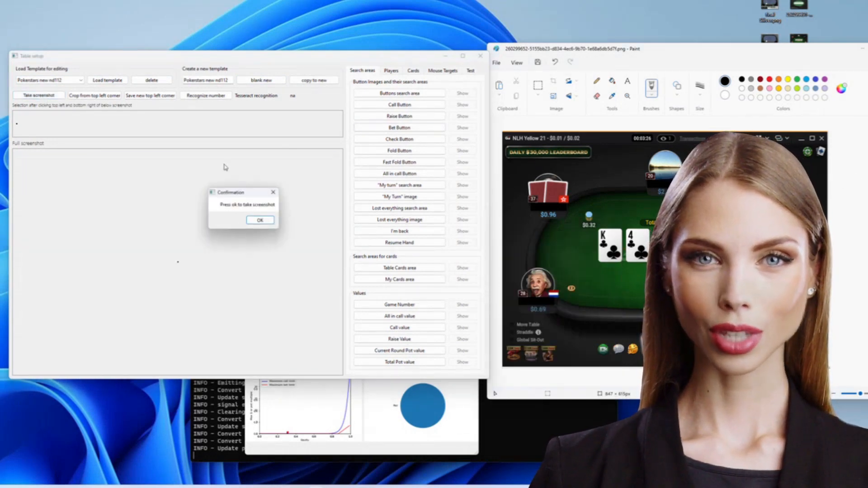
click(259, 219)
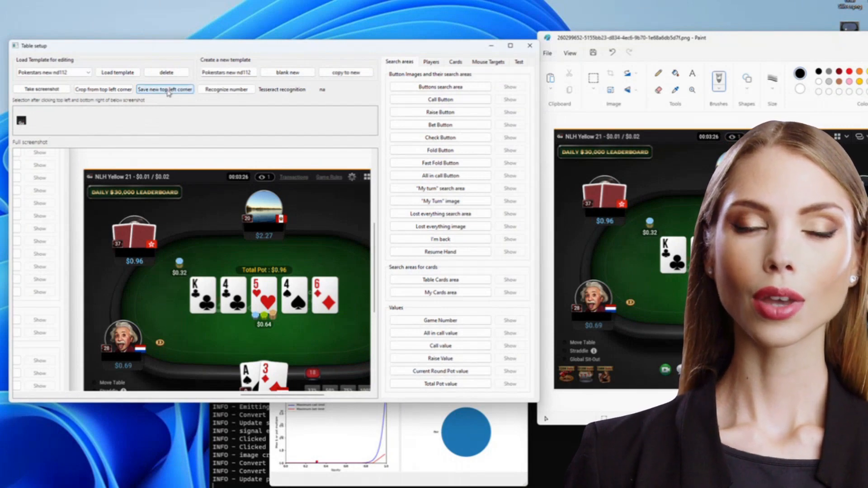
mouse_move(164, 89)
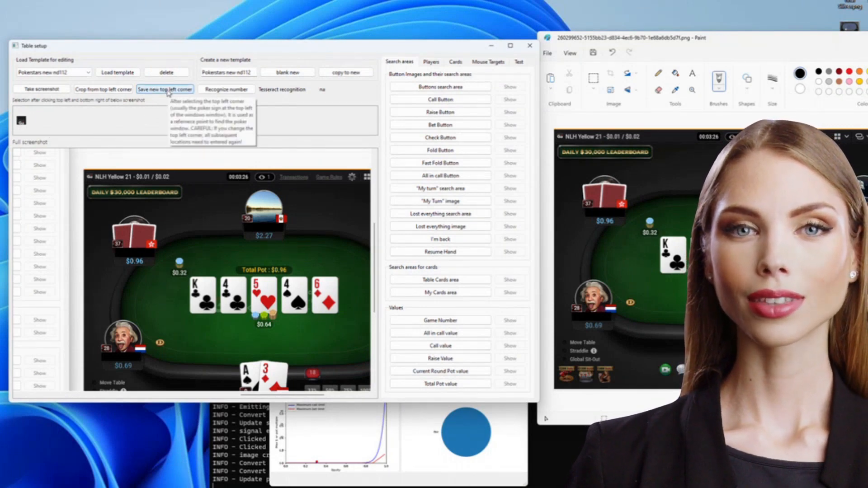
click(164, 89)
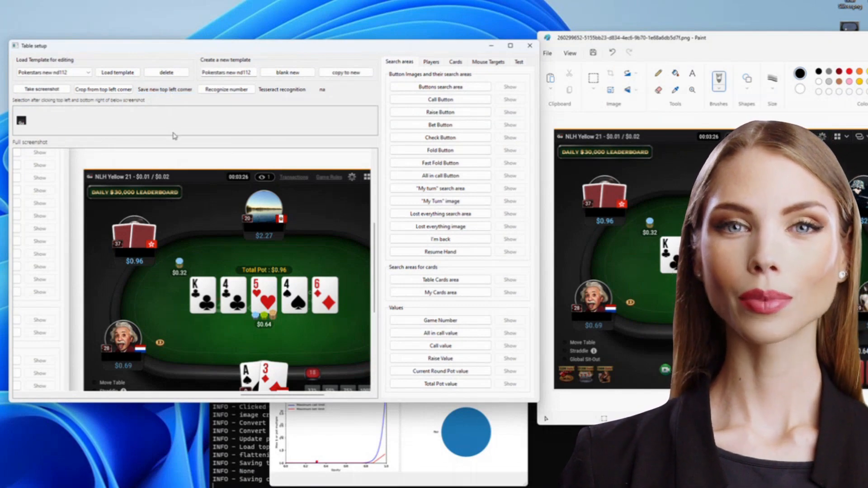
mouse_move(171, 136)
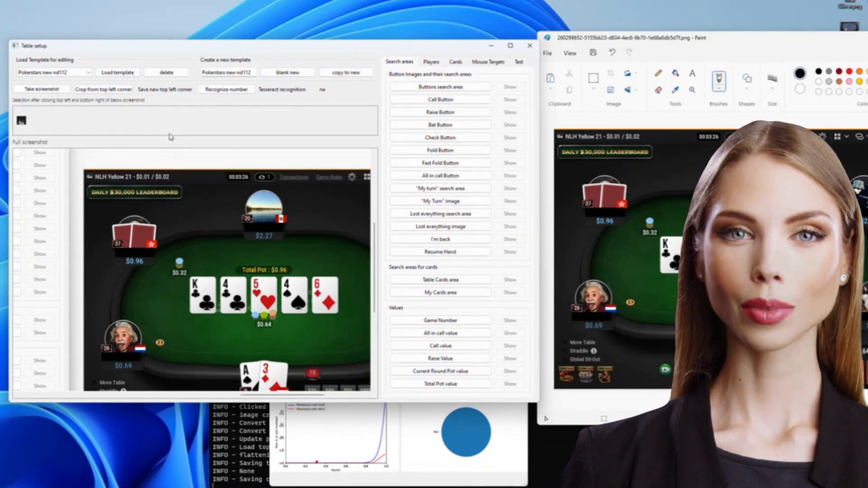
Crop the screenshot from the saved top-left corner to show the full table.
click(102, 90)
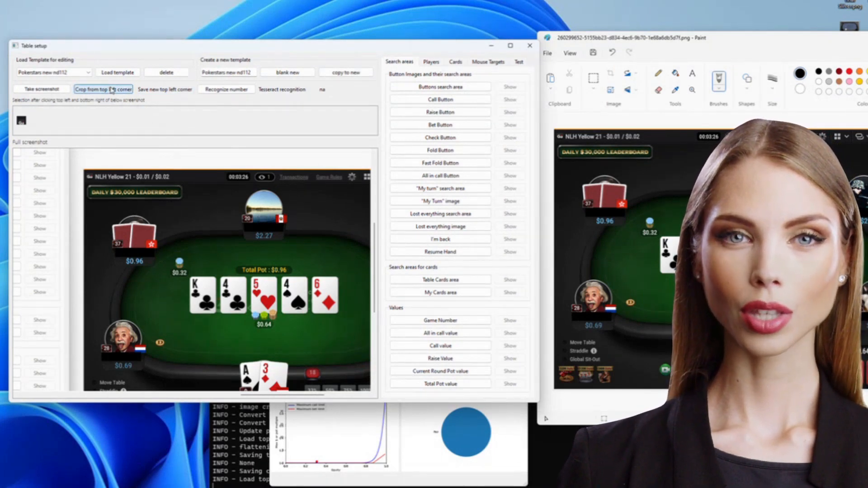
click(103, 89)
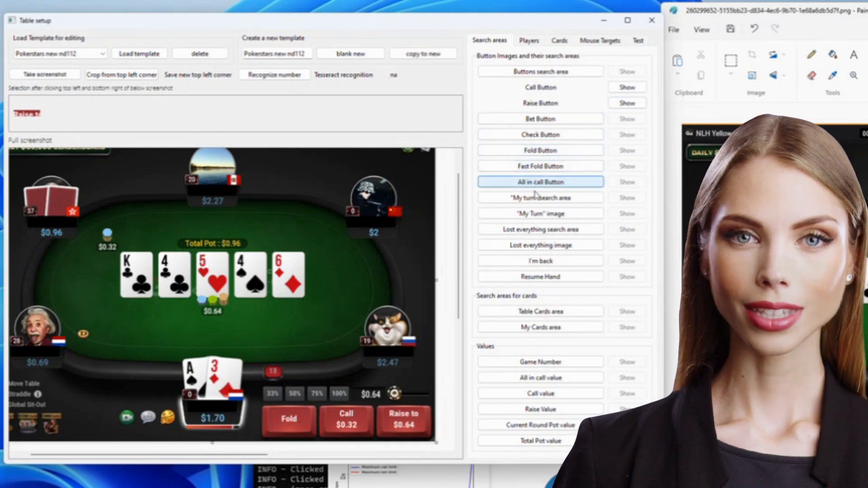
Select the strip holding Fold, Call and Raise to and save it as the buttons search area.
click(539, 311)
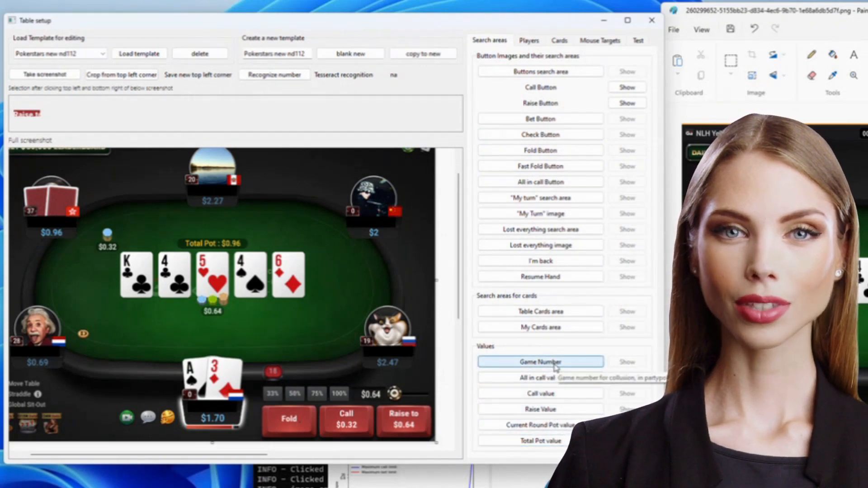
mouse_move(274, 75)
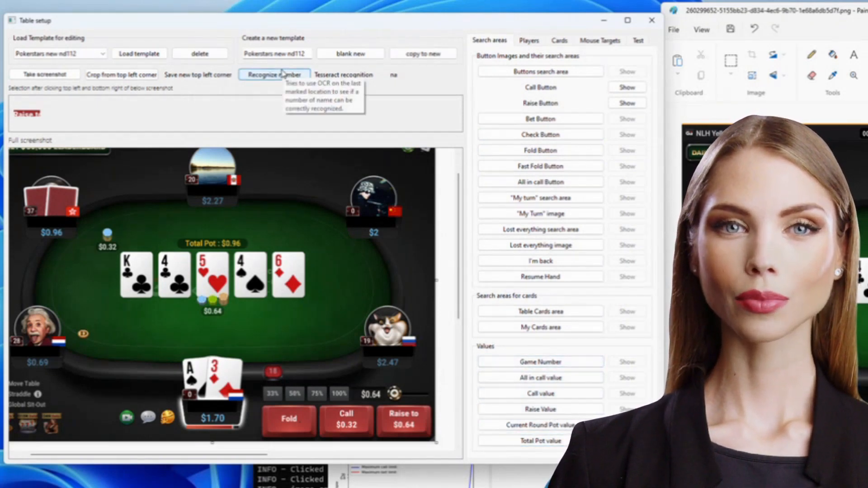
mouse_move(395, 79)
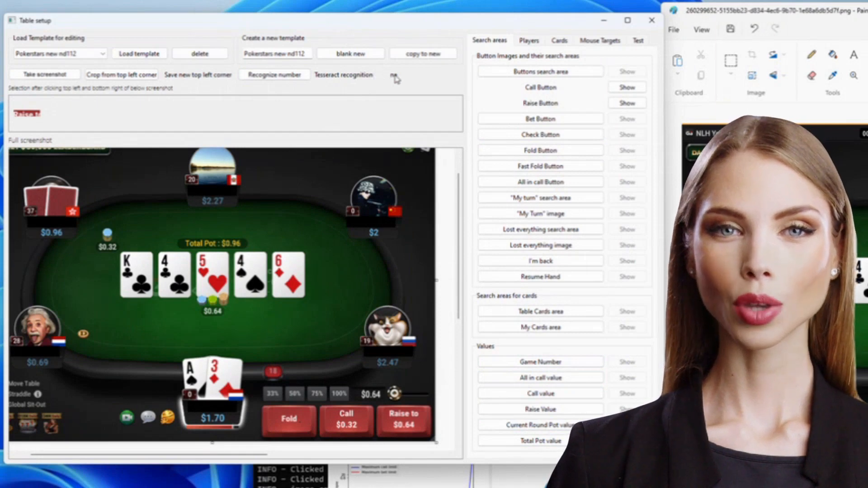
click(538, 198)
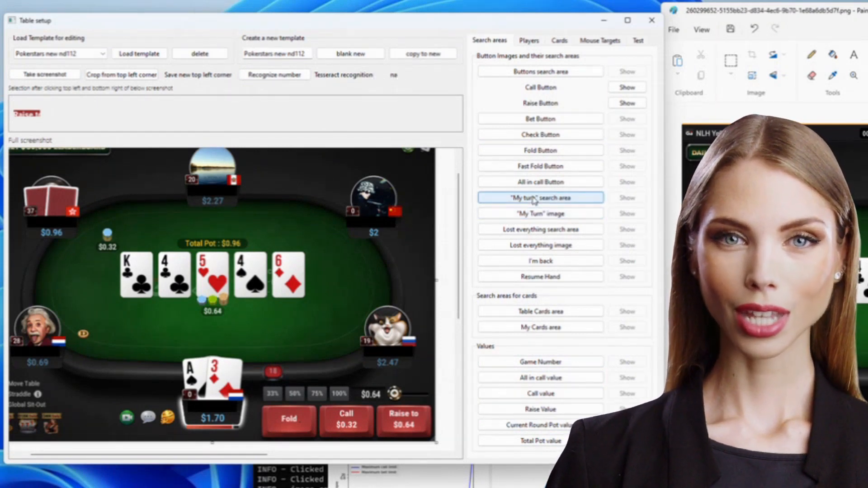
click(539, 213)
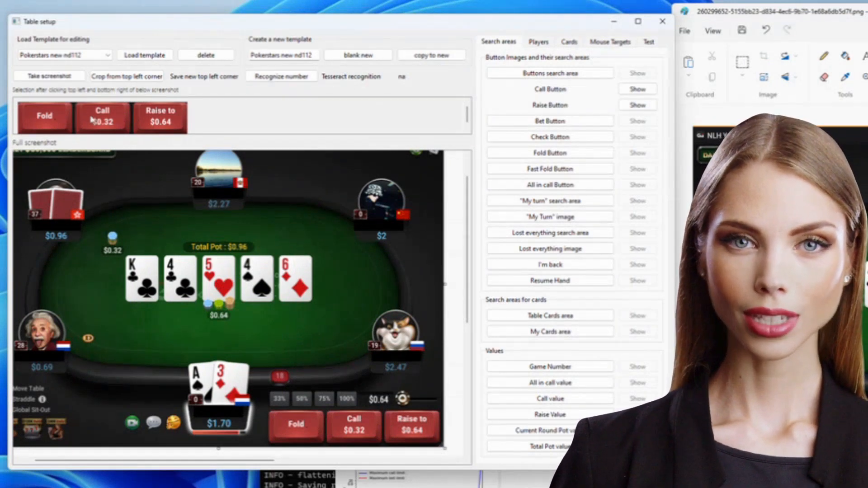
click(548, 72)
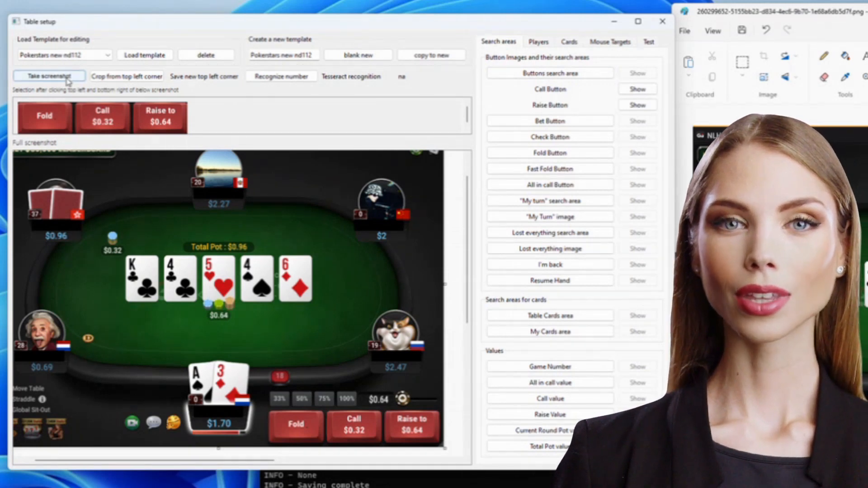
Capture a fresh table image and save the $0.32 selection as the call value area, reading 0.32.
click(49, 76)
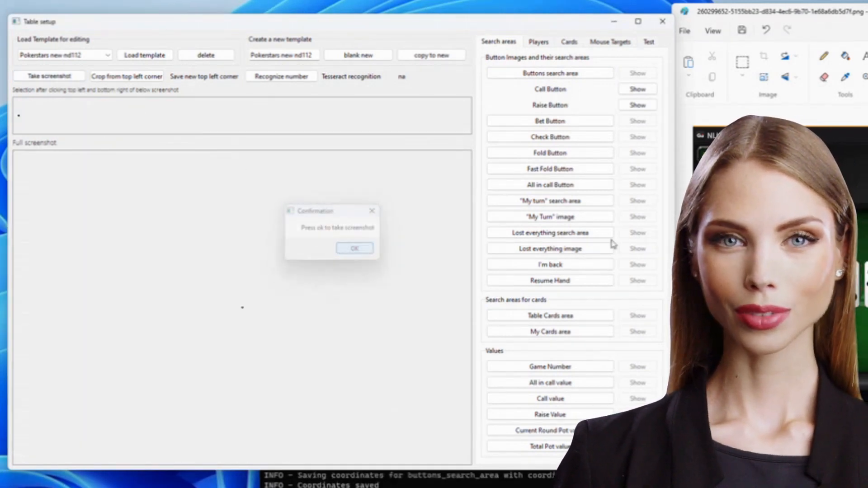
click(354, 248)
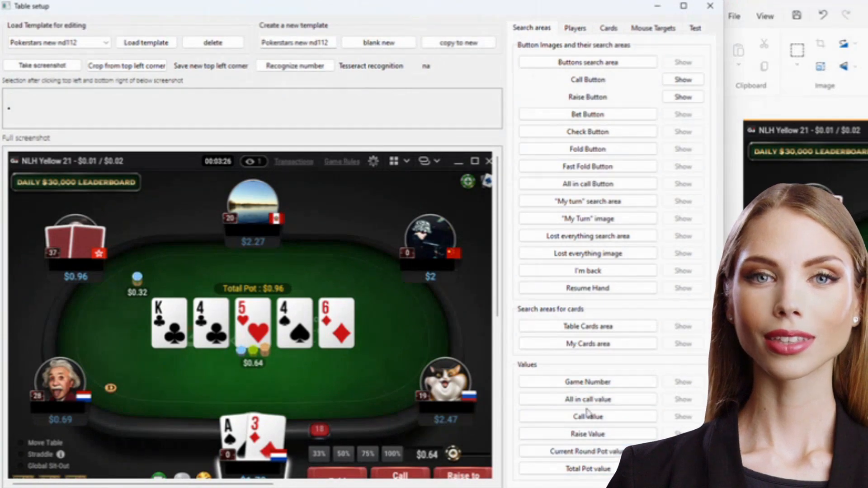
mouse_move(295, 65)
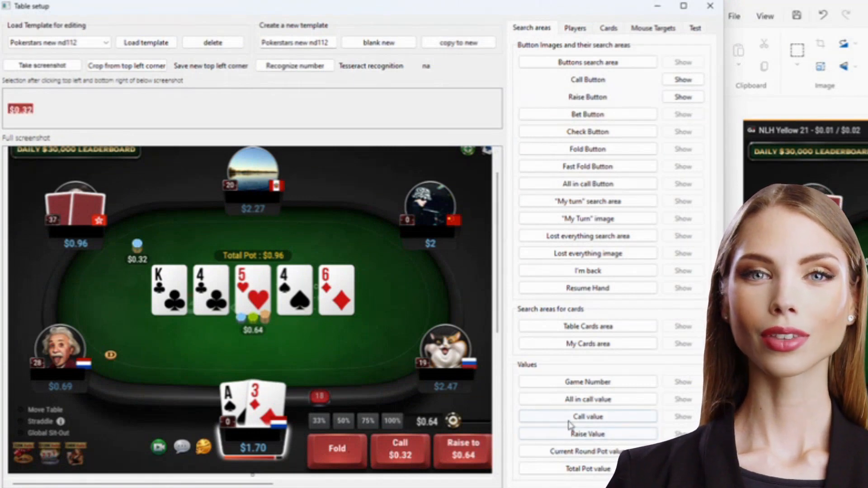
click(295, 65)
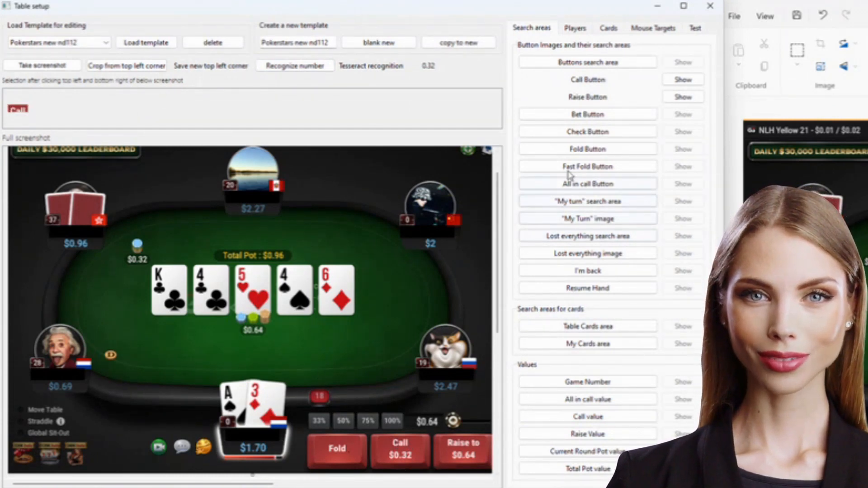
Save the Call and Raise to selections as the call and raise button images.
click(587, 79)
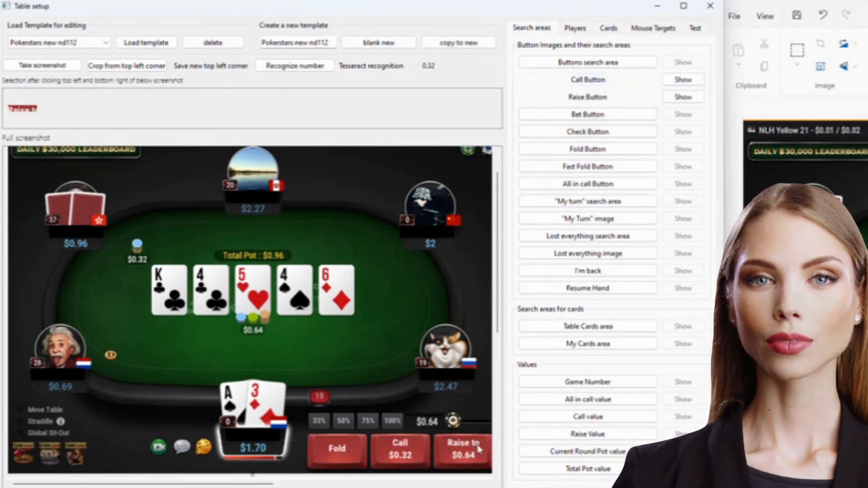
mouse_move(597, 101)
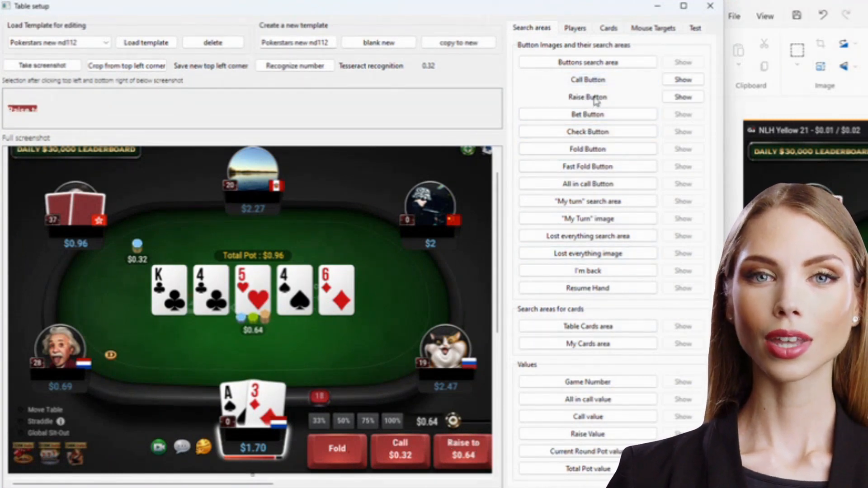
click(587, 62)
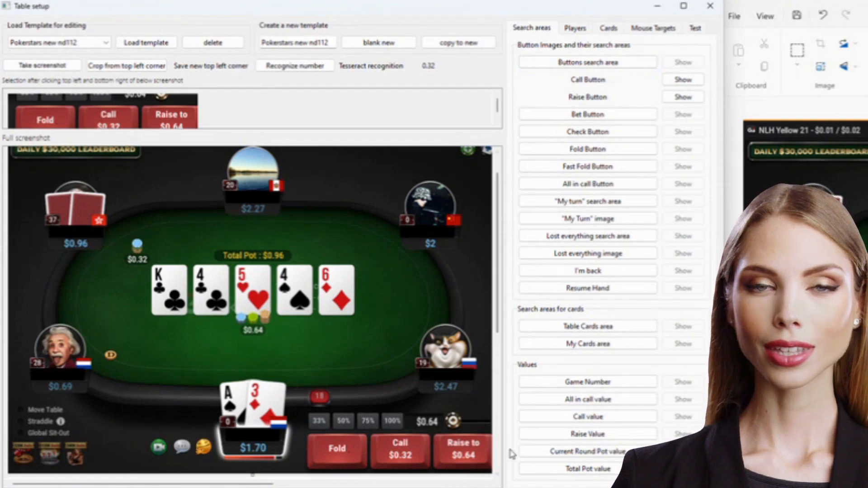
click(587, 62)
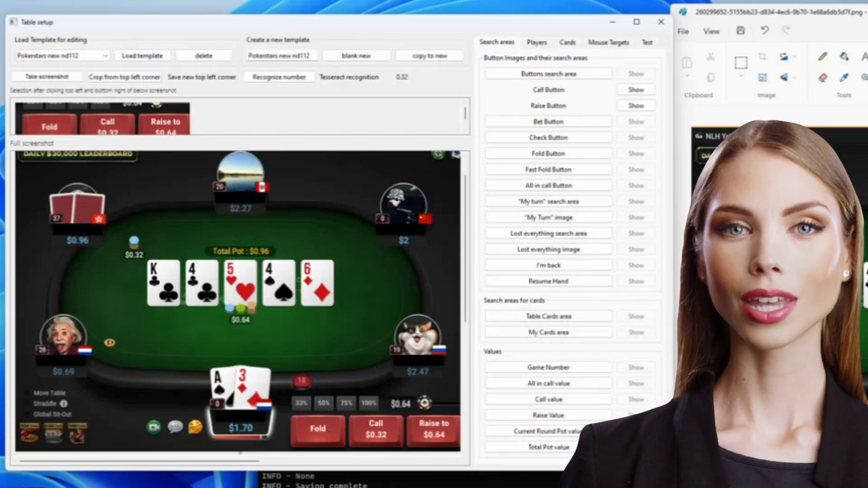
Select the five board cards and save the region as the table cards area.
click(566, 42)
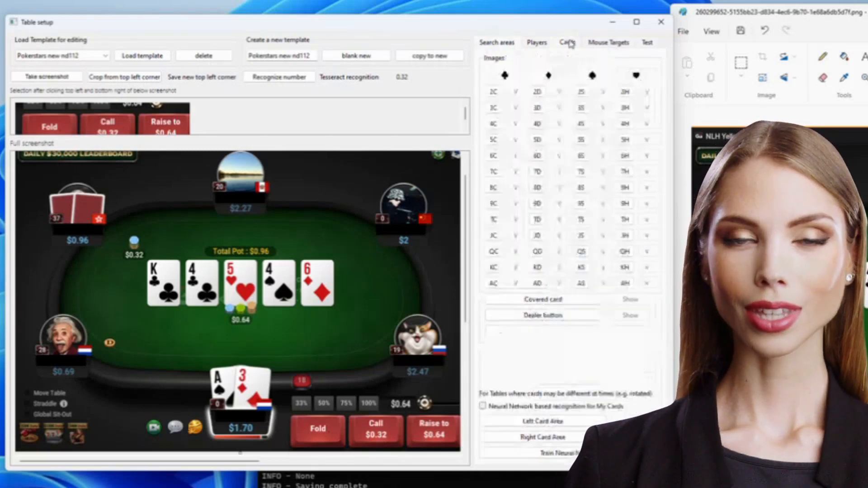
click(565, 42)
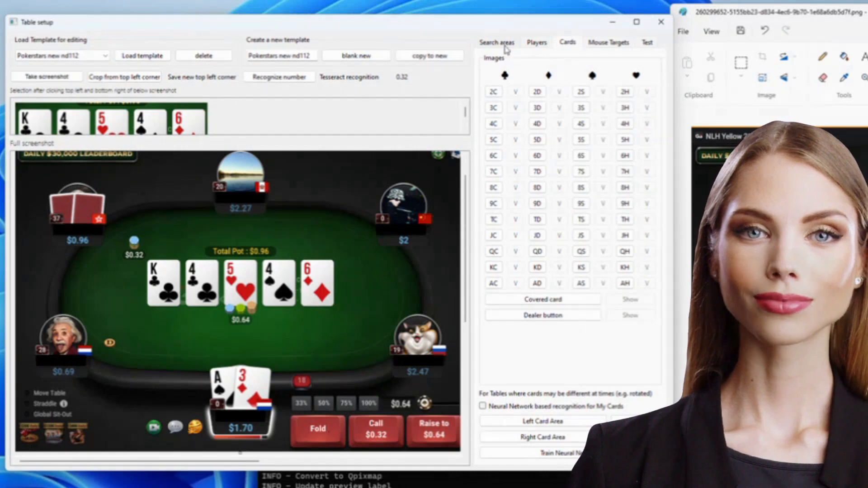
click(496, 42)
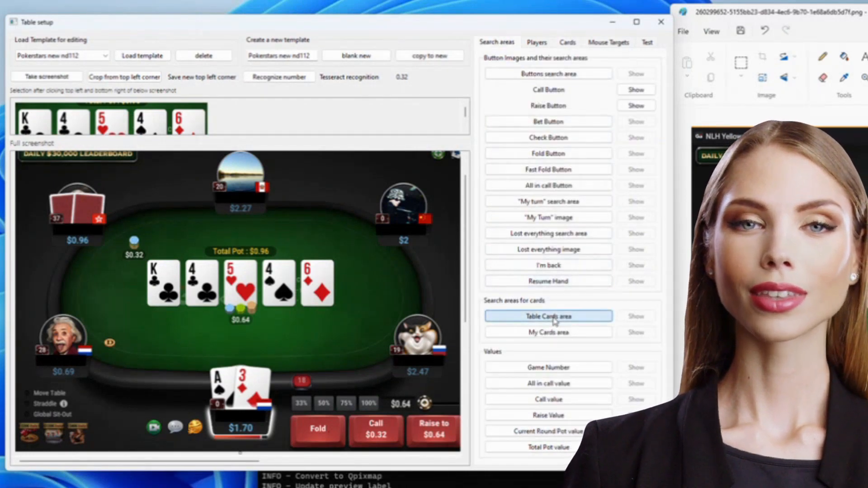
click(566, 42)
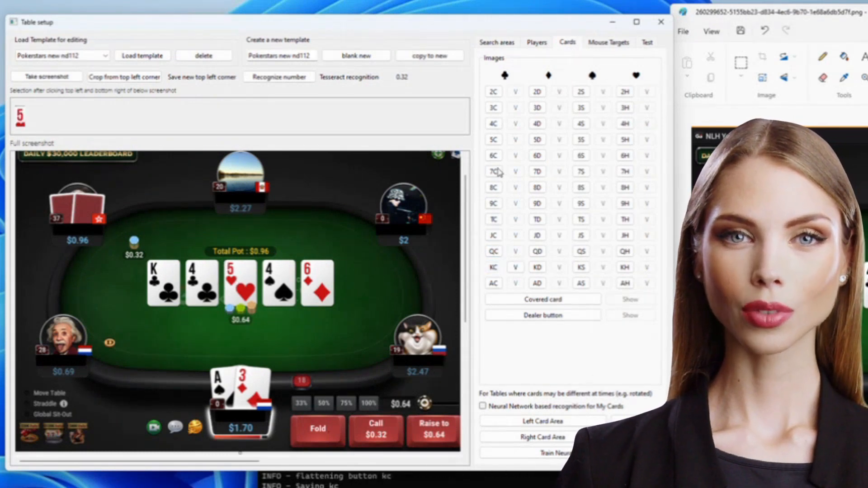
Save sample card images such as 5h and set the left hole-card area.
click(624, 139)
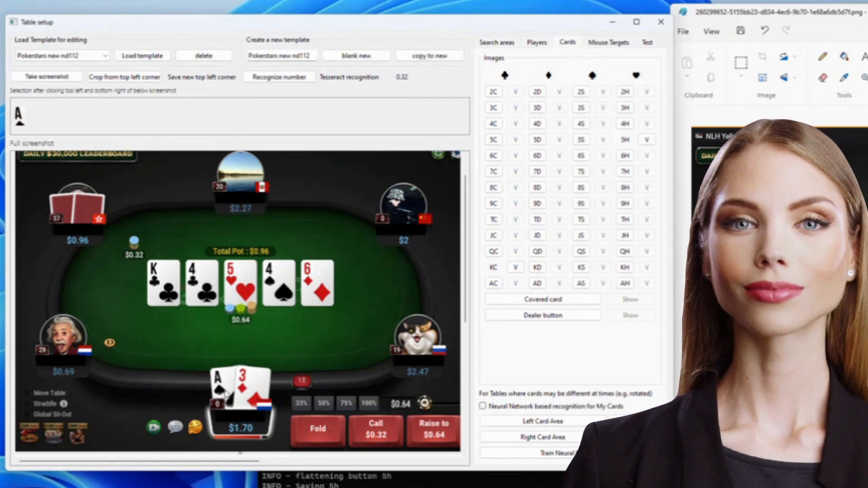
click(543, 421)
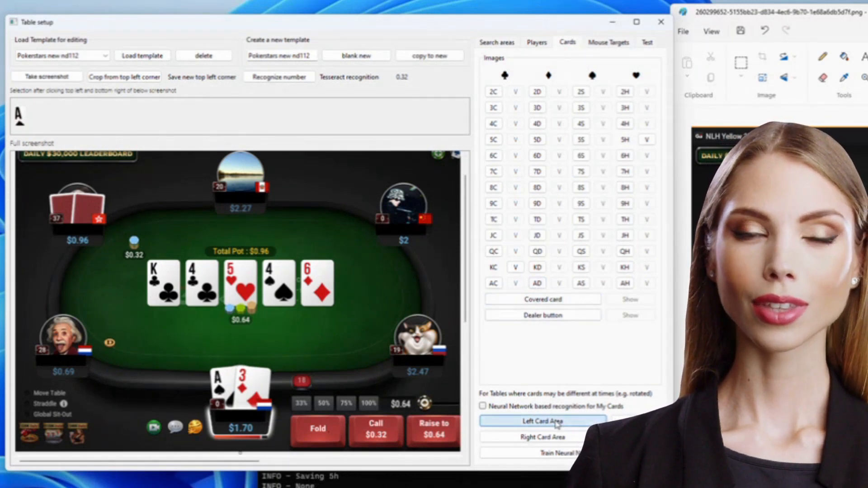
click(482, 406)
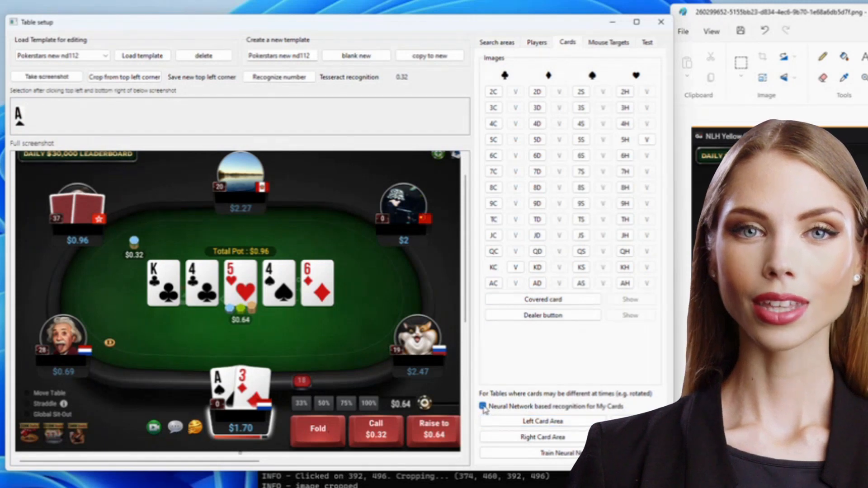
click(536, 42)
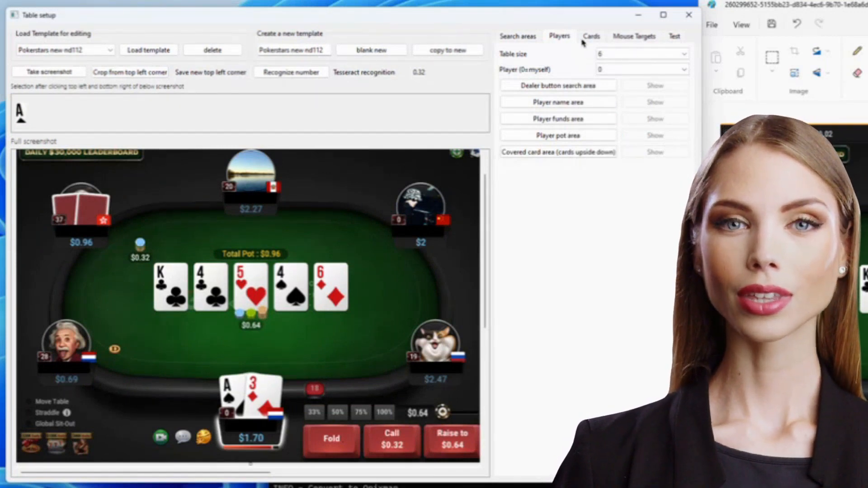
Show the Players settings with table size 6 and the user as player 0.
click(590, 36)
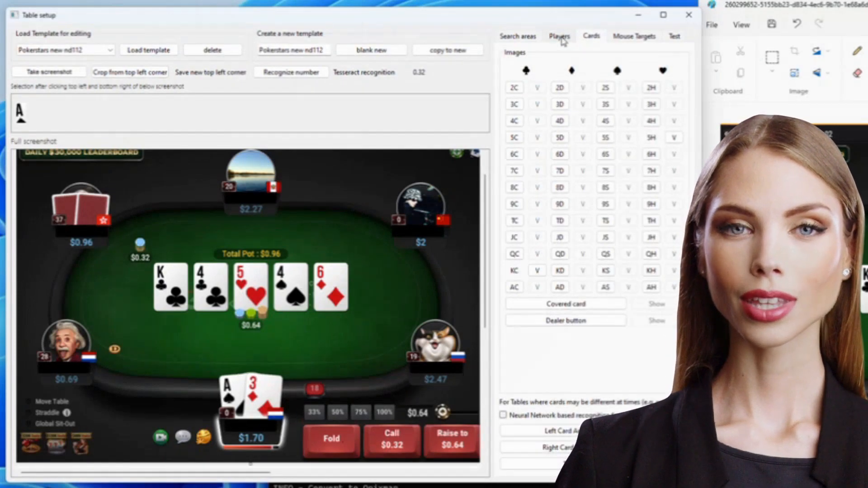
click(558, 36)
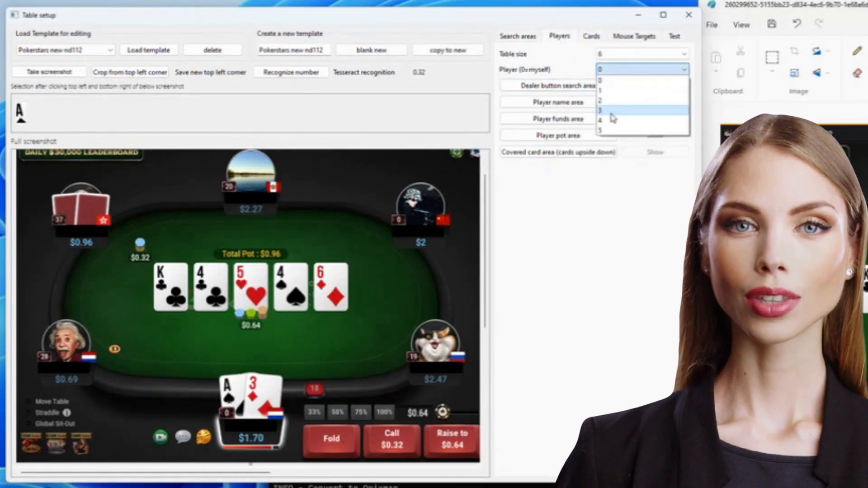
click(599, 67)
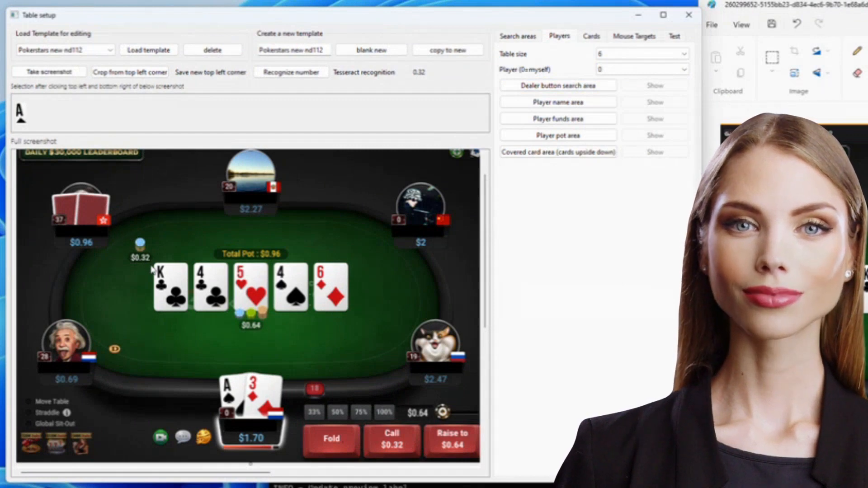
Capture the $0.32 bet for seat 2 and save the Fold click position under Mouse Targets.
click(641, 69)
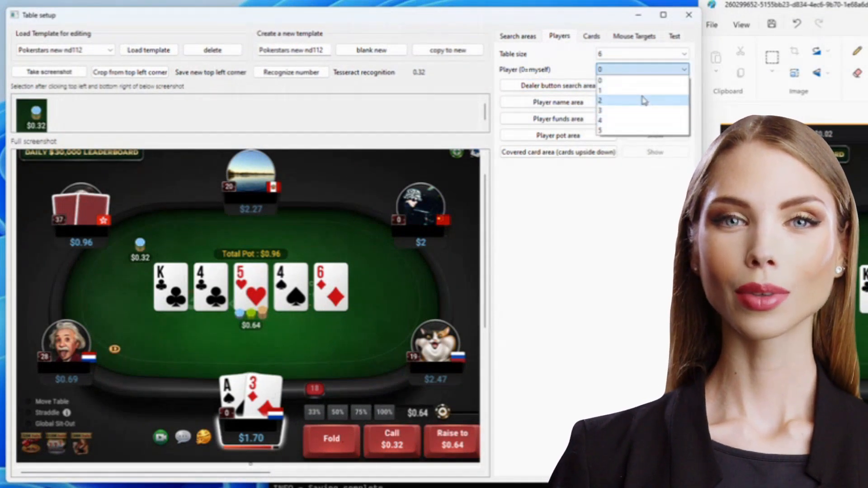
click(599, 101)
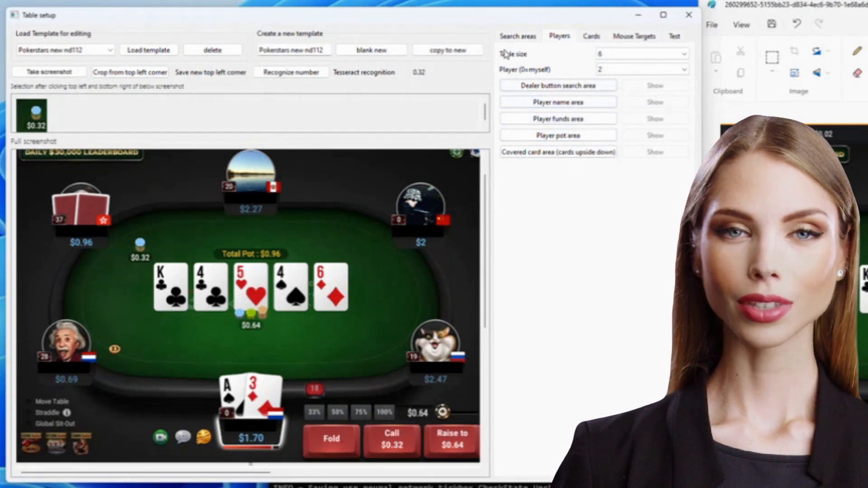
click(634, 36)
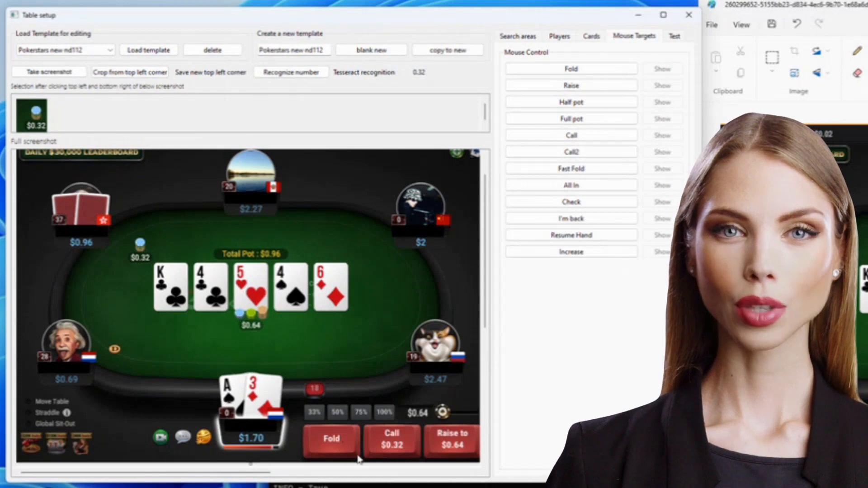
click(570, 69)
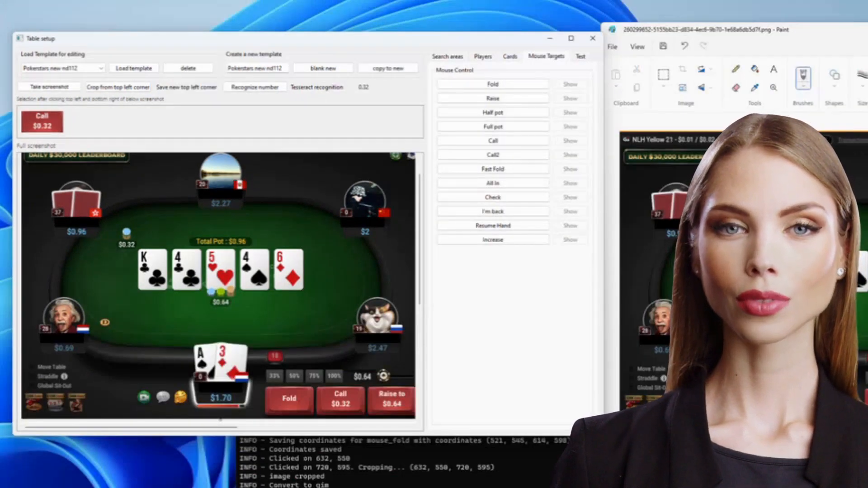
mouse_move(558, 80)
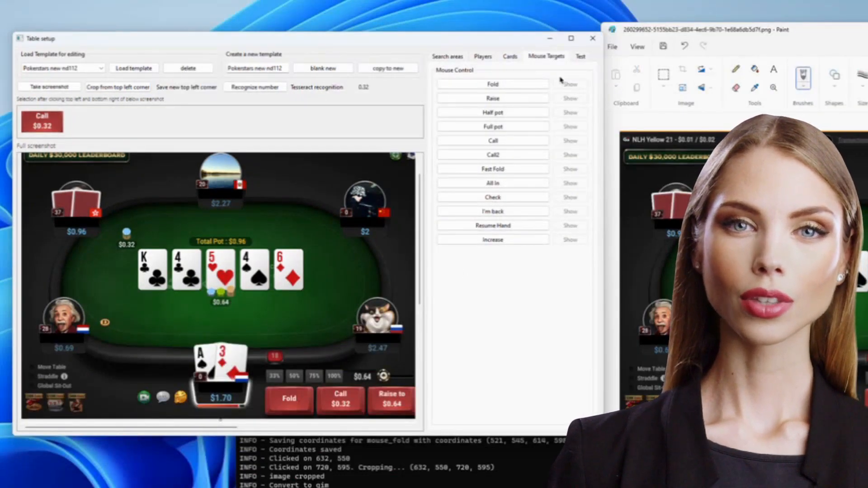
click(579, 56)
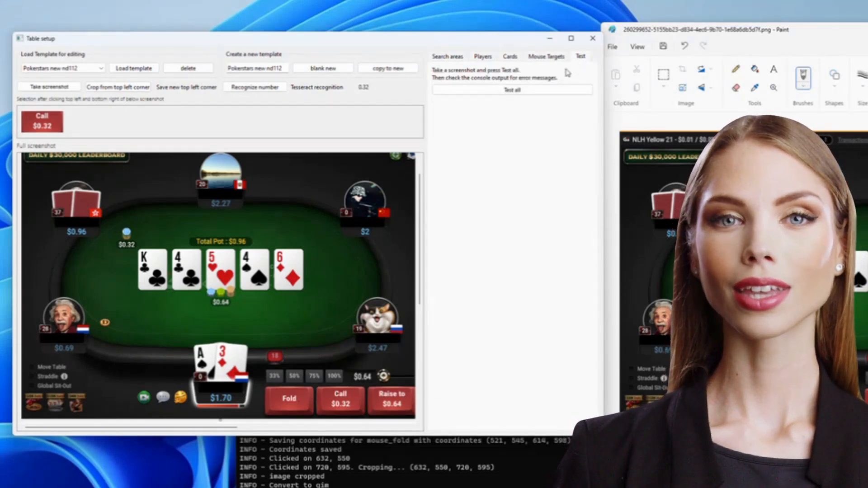